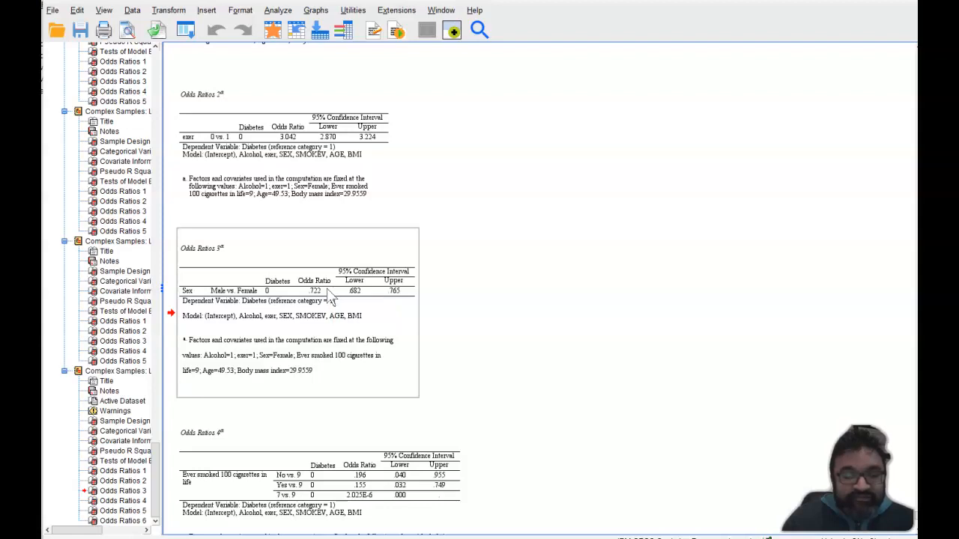
mouse_move(311, 296)
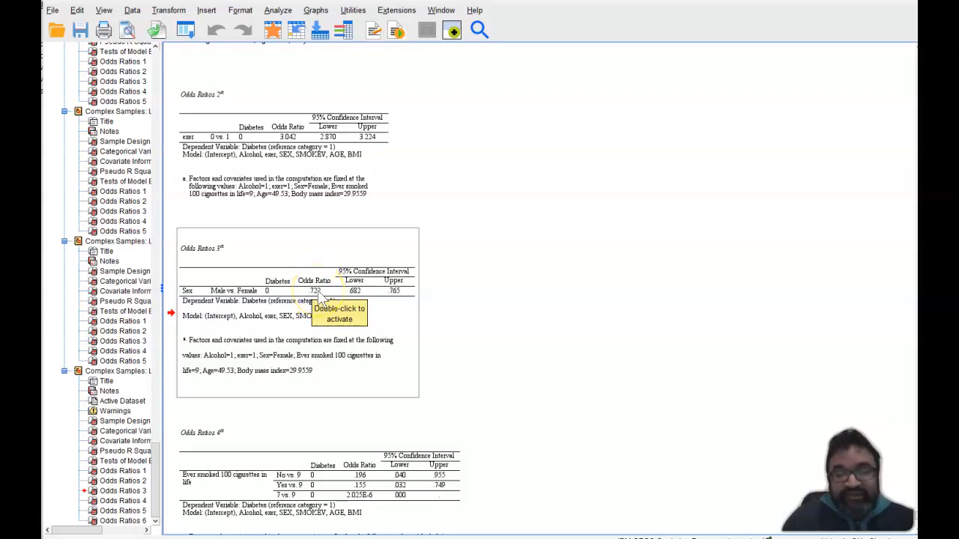
Select the Sex odds ratio table, then reopen Complex Samples Logistic Regression with the existing plan file
left_click(312, 300)
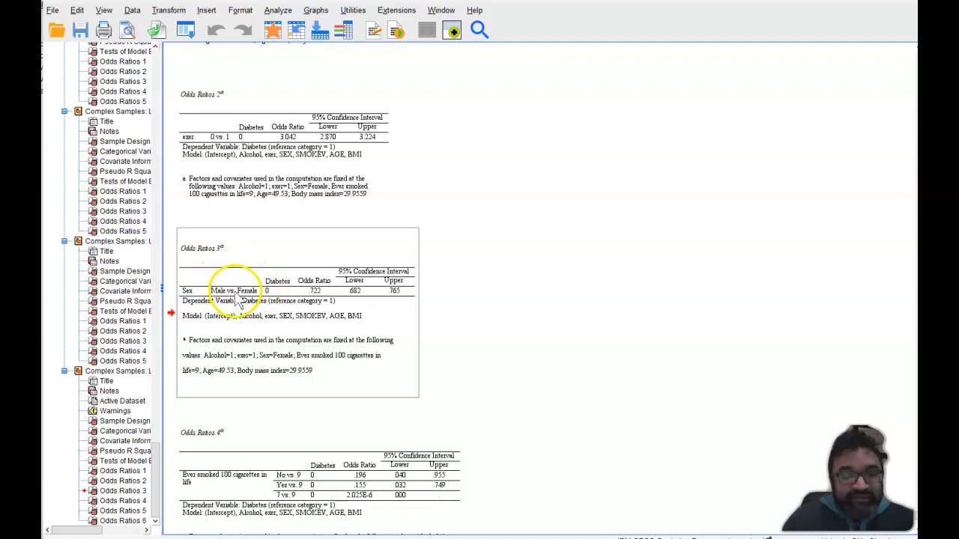
mouse_move(218, 302)
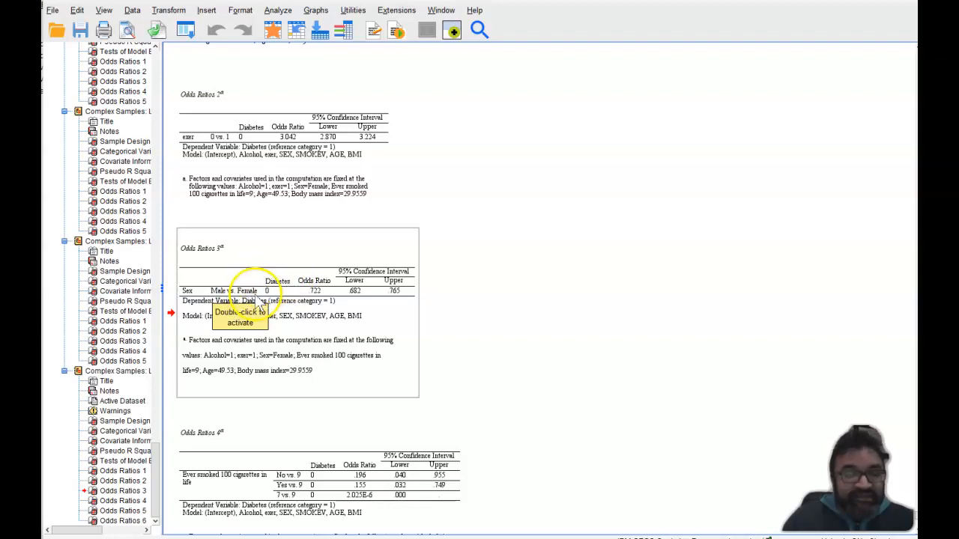
mouse_move(217, 292)
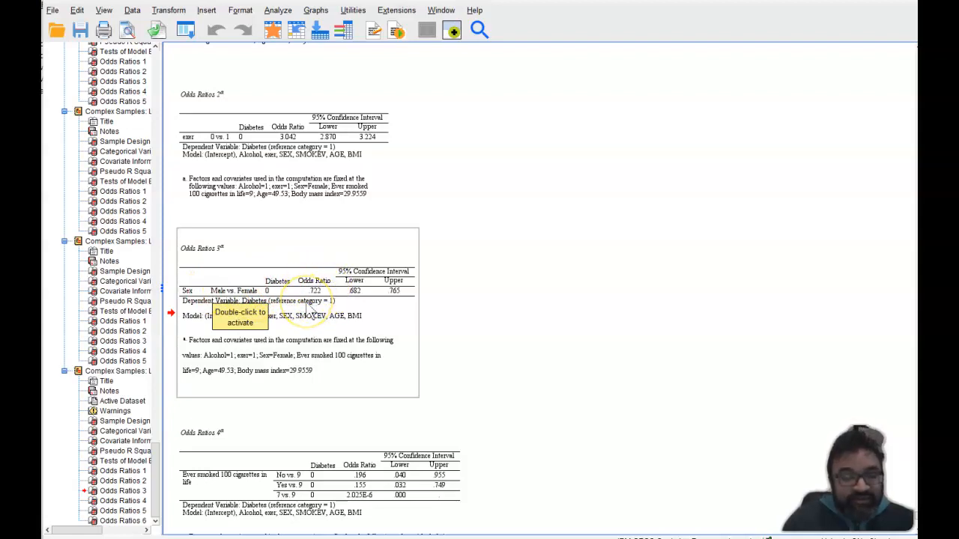
mouse_move(313, 292)
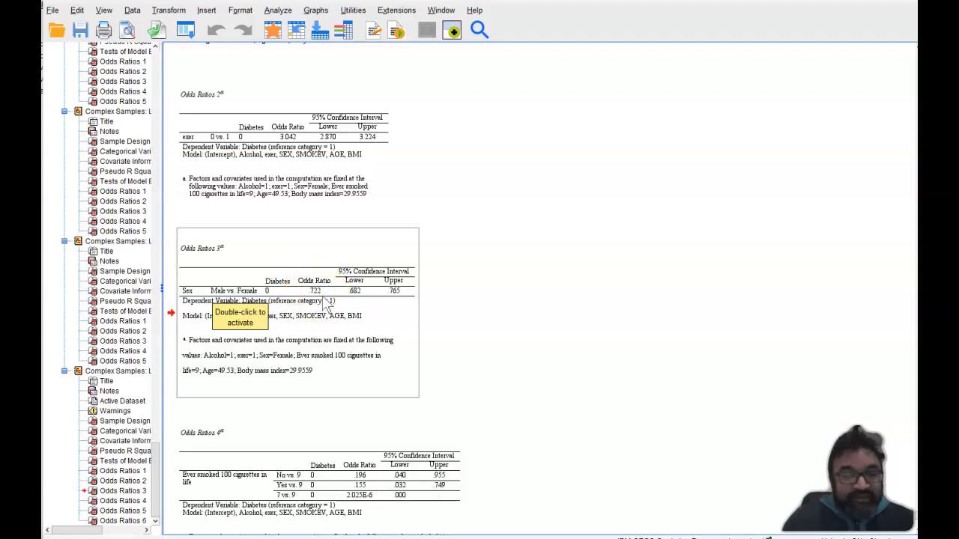
mouse_move(449, 298)
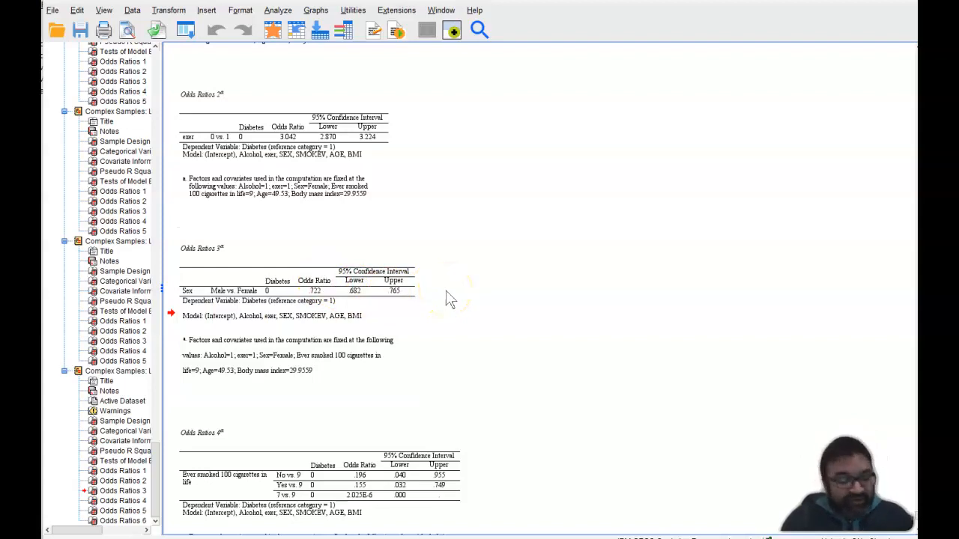
mouse_move(449, 299)
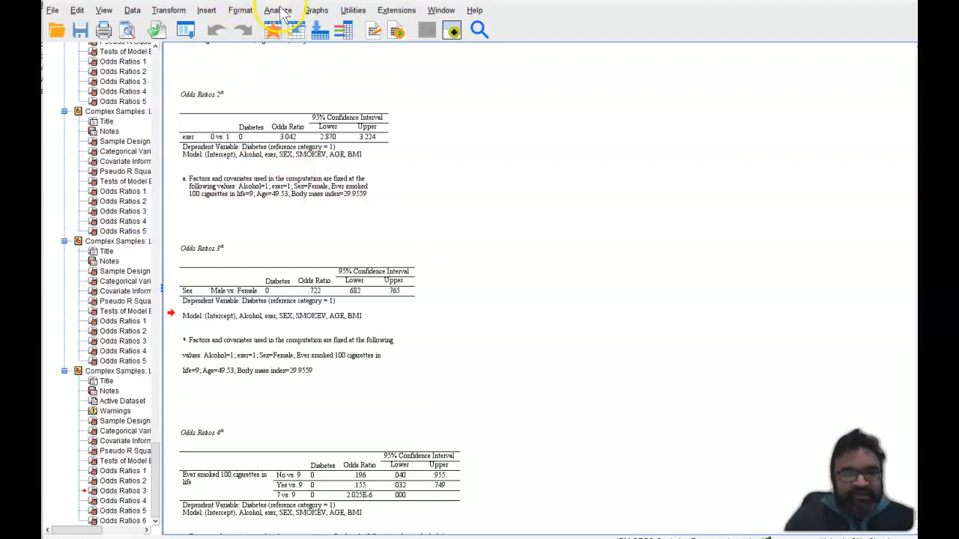
left_click(278, 10)
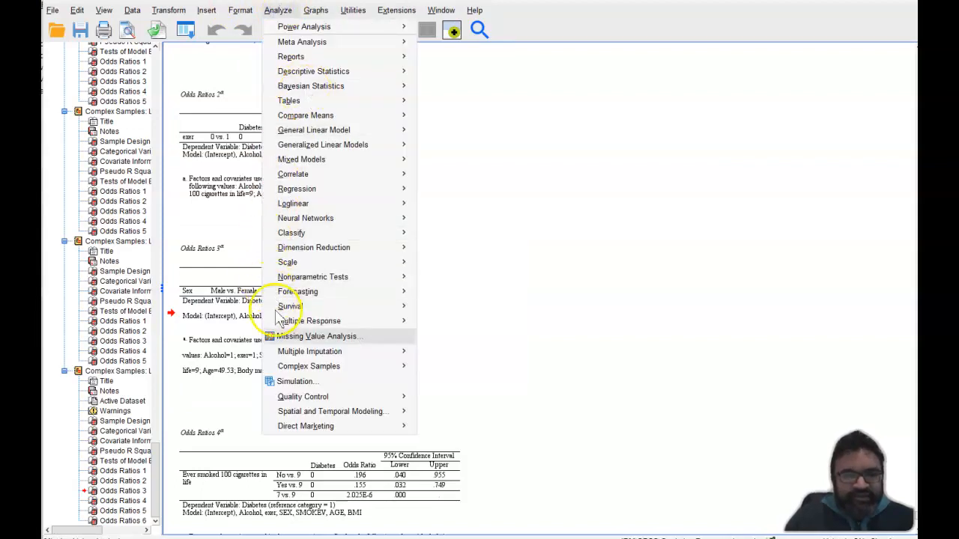
left_click(309, 366)
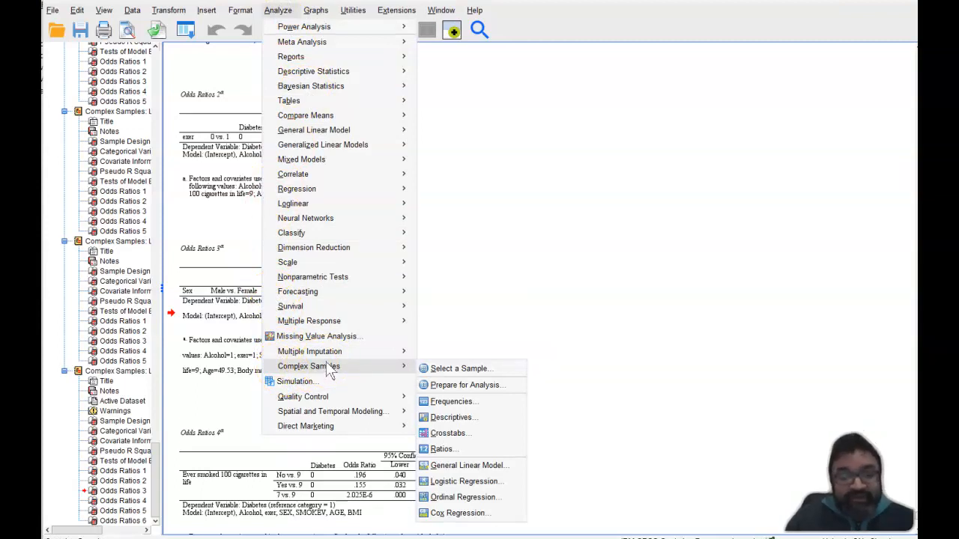
mouse_move(431, 433)
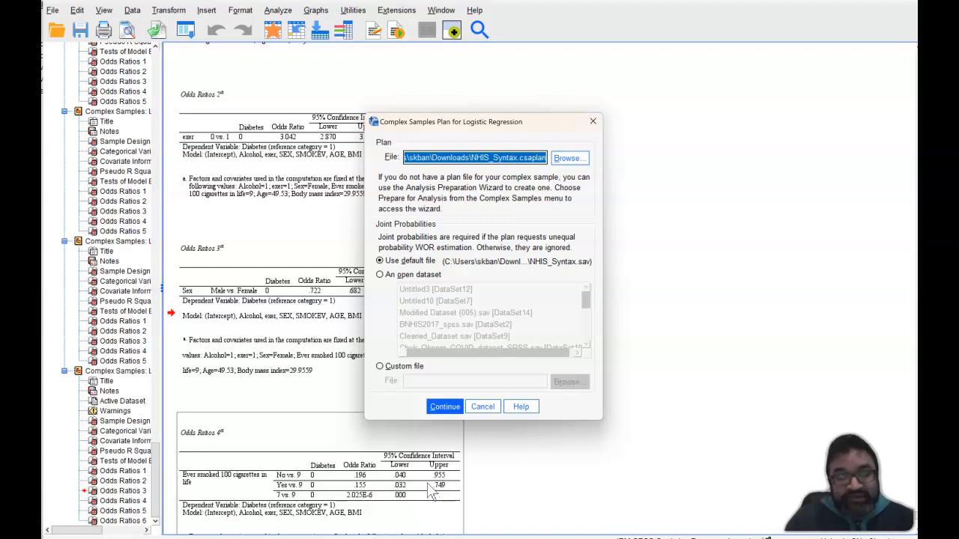
left_click(444, 406)
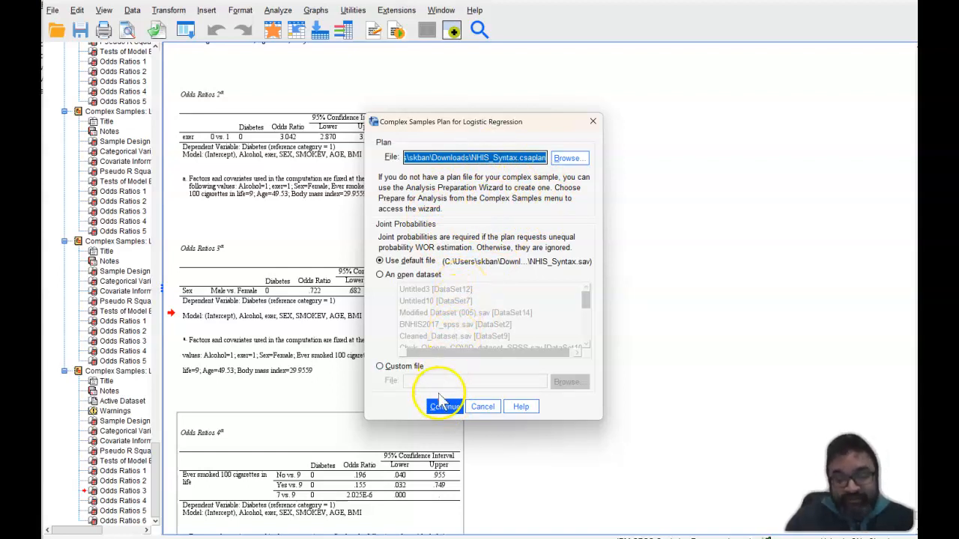
left_click(442, 407)
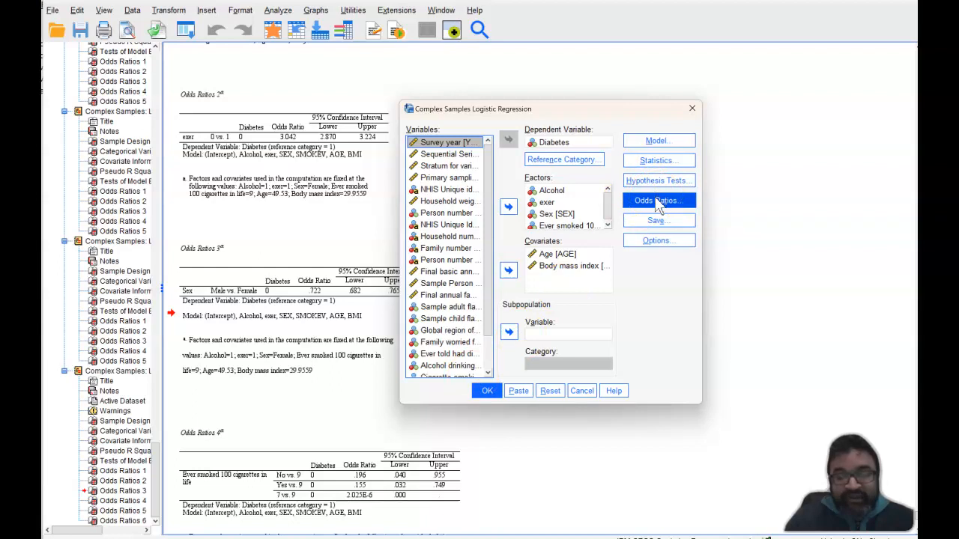
Set Female as the Sex reference category in Odds Ratios and run the regression
left_click(657, 200)
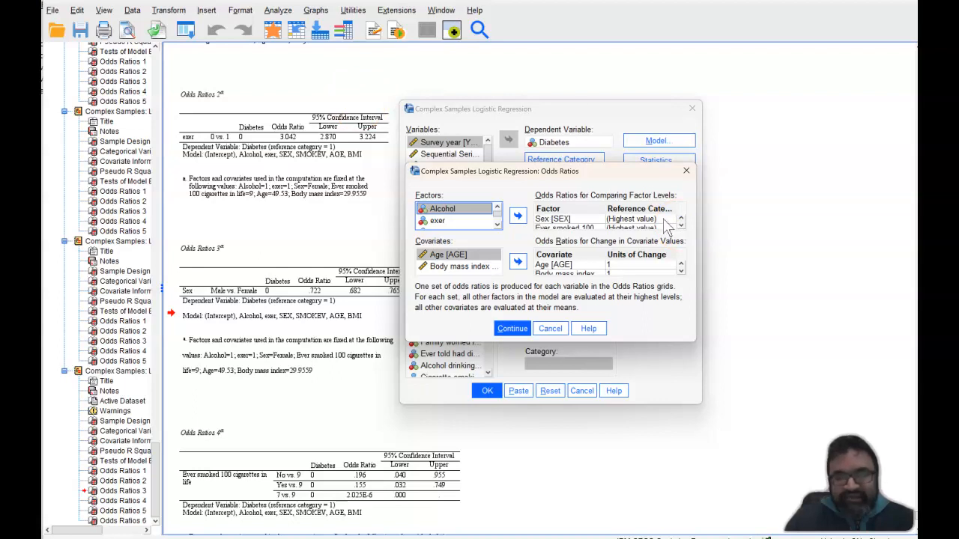
left_click(670, 218)
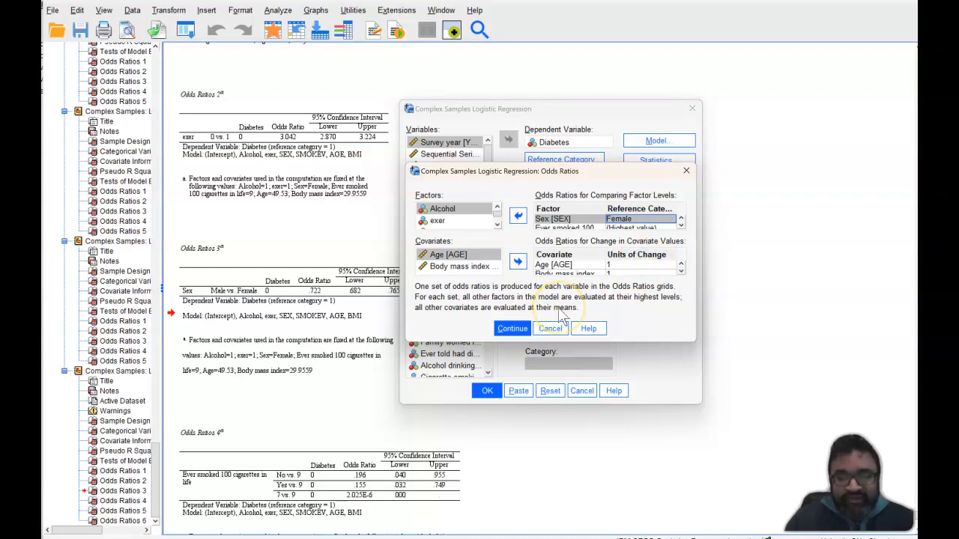
left_click(513, 328)
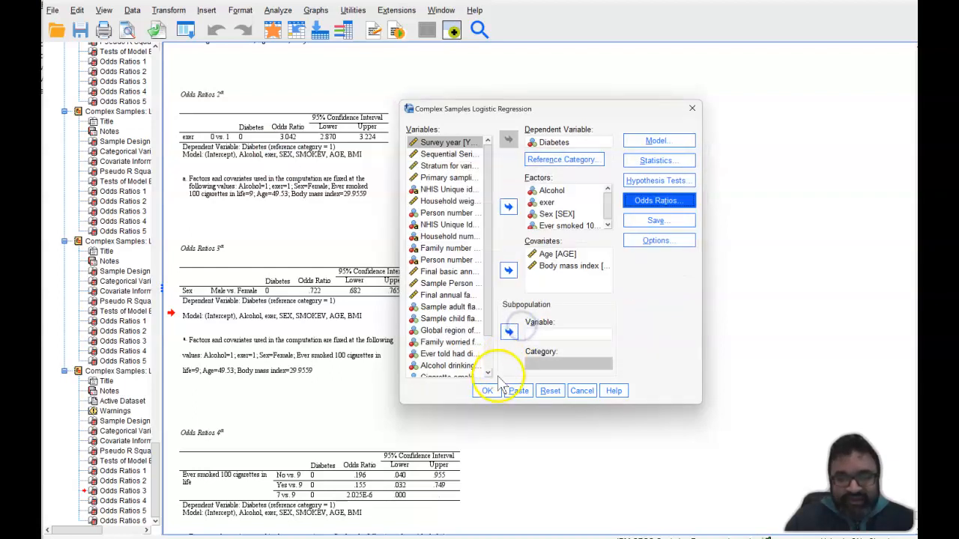
left_click(486, 391)
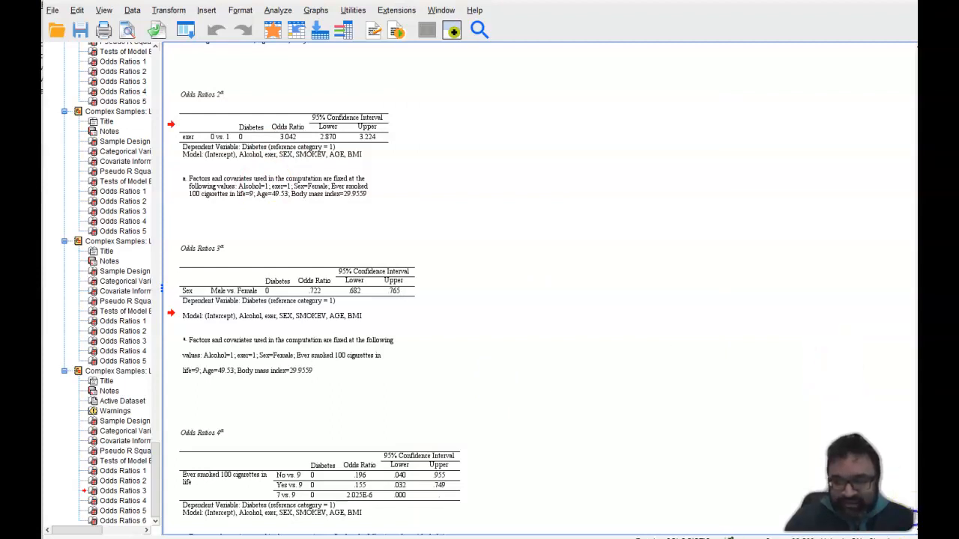
Scroll through the new output down to the odds ratio tables showing Male vs. Female at .722
scroll("down", 3)
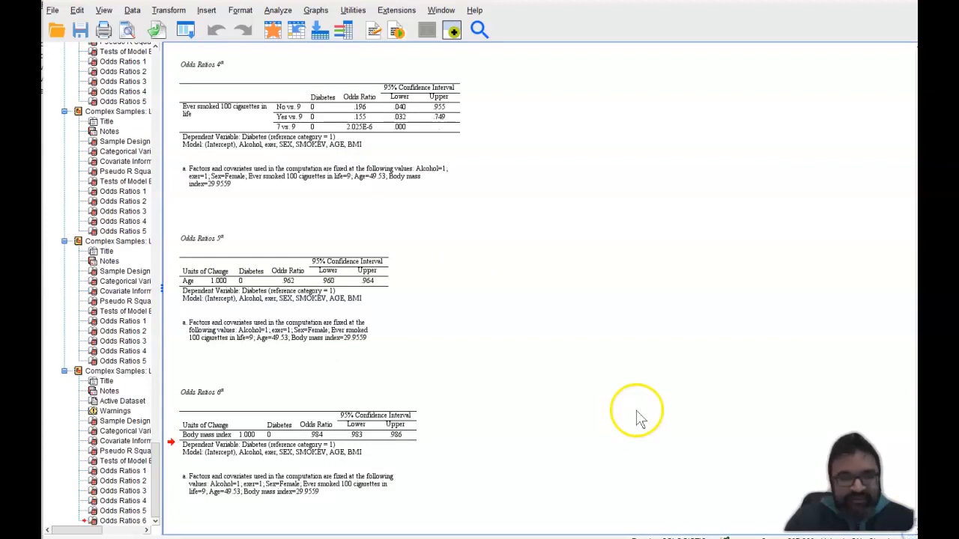
mouse_move(838, 123)
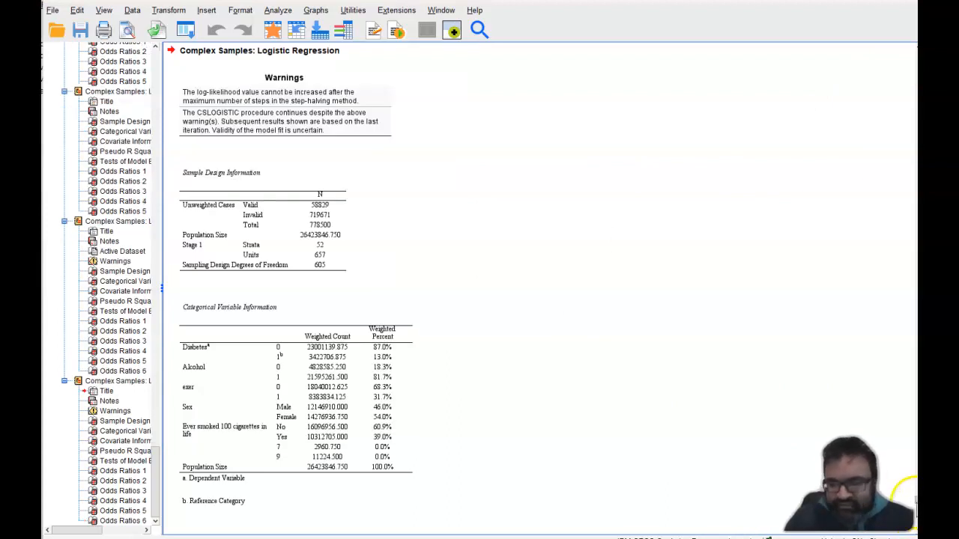
scroll("down", 3)
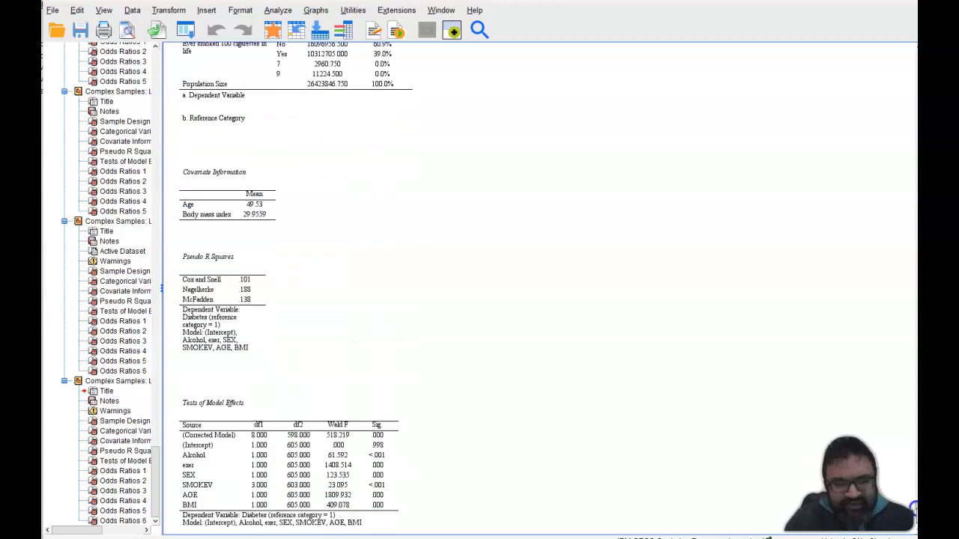
scroll("down", 3)
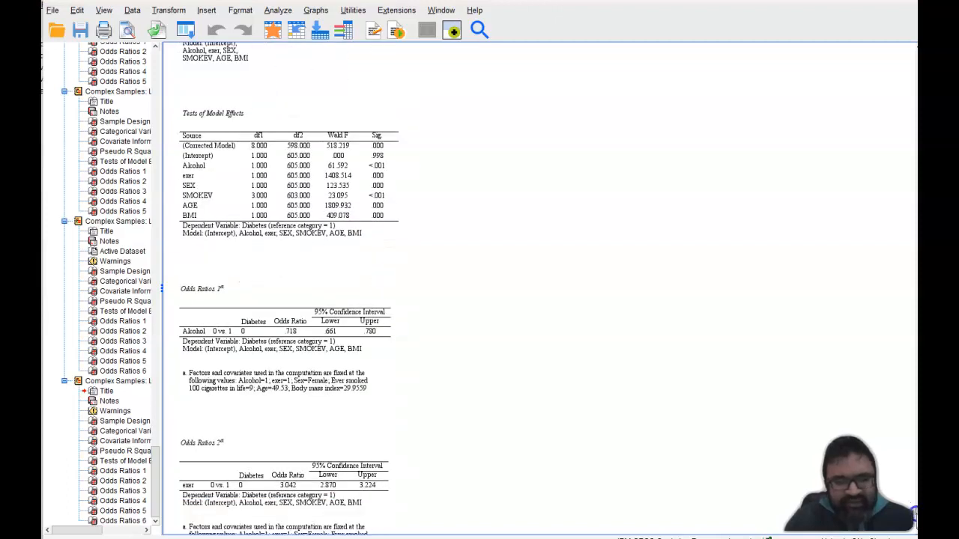
scroll("down", 3)
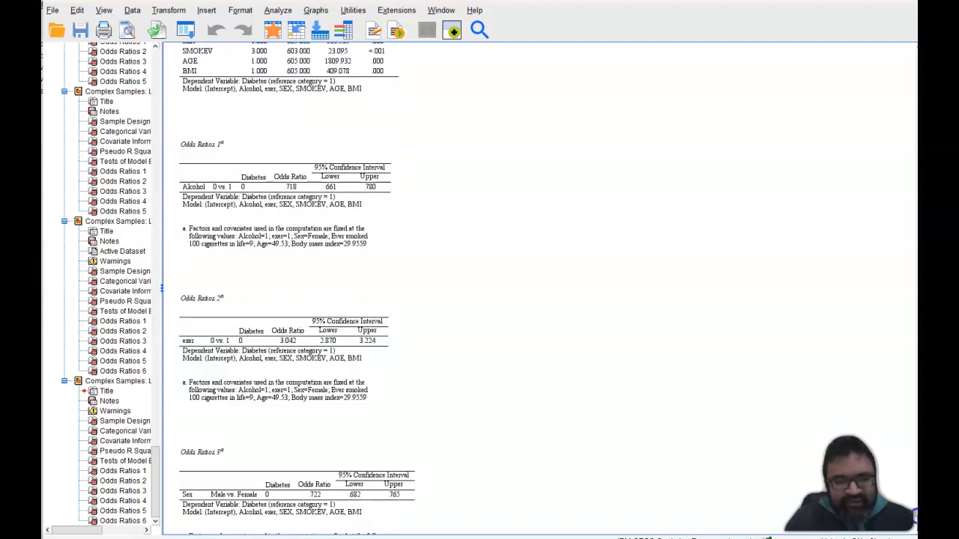